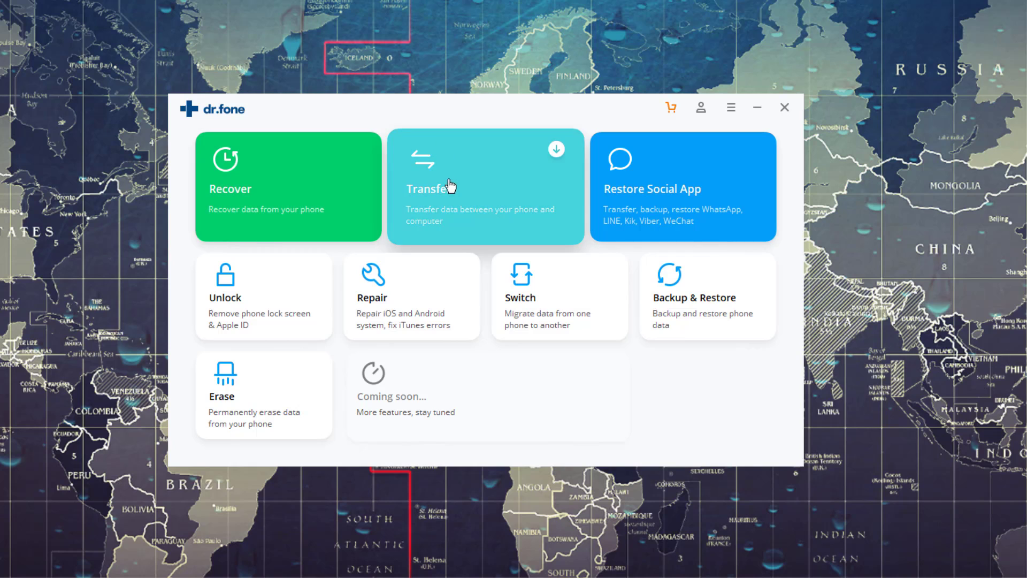
mouse_move(314, 318)
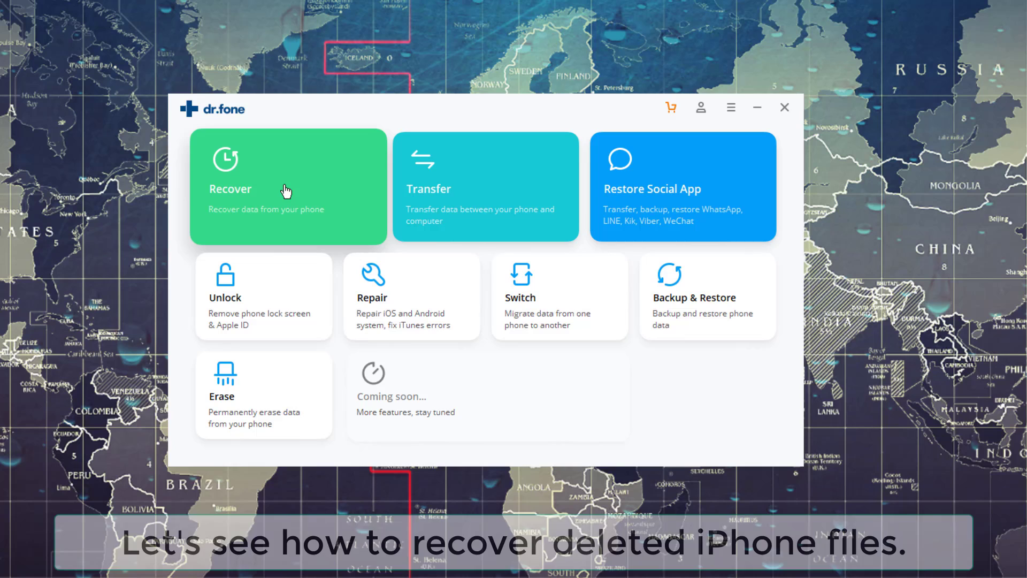
mouse_move(300, 182)
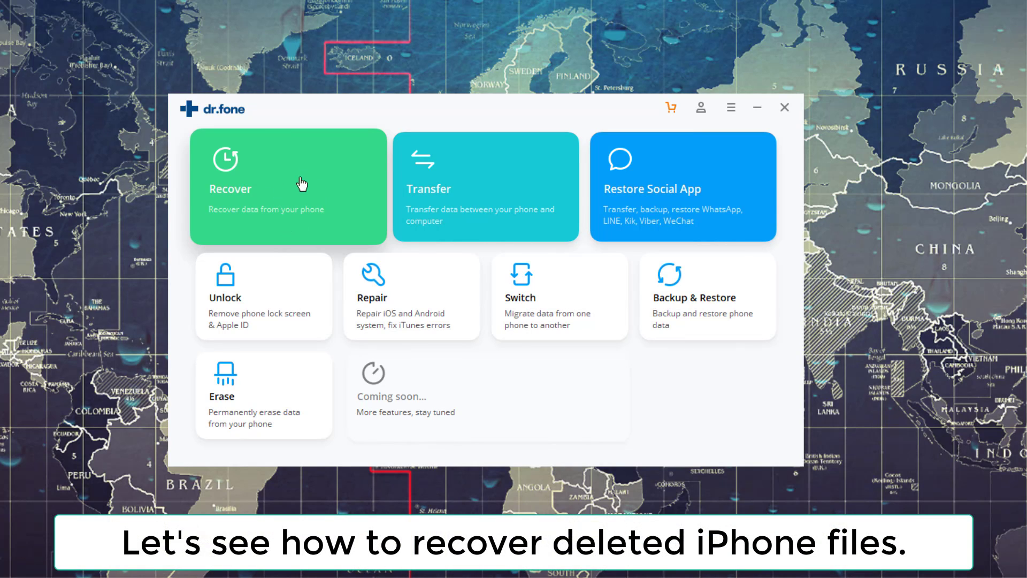
mouse_move(277, 203)
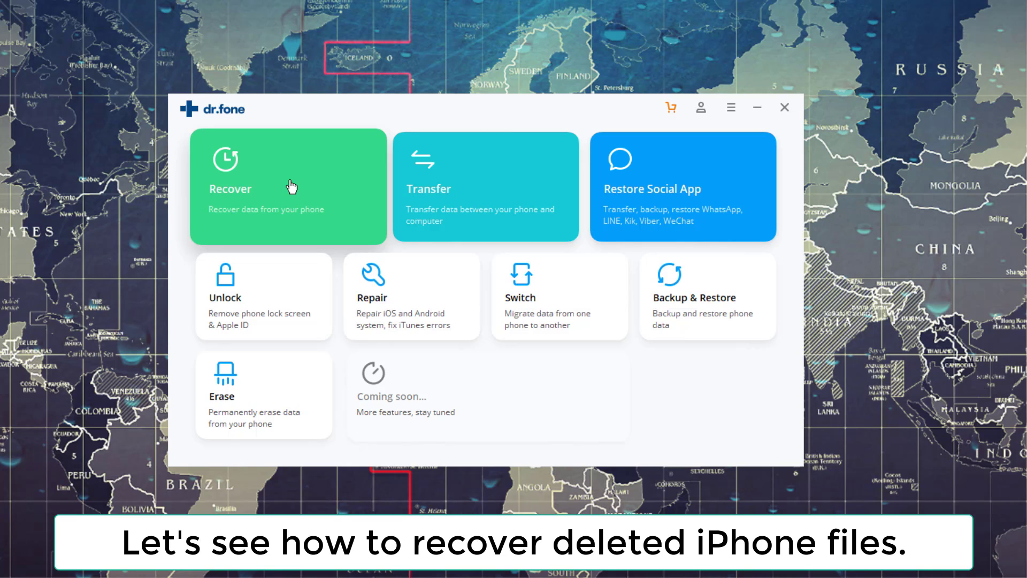
Start Recover iOS Data for the connected iPhone.
left_click(287, 187)
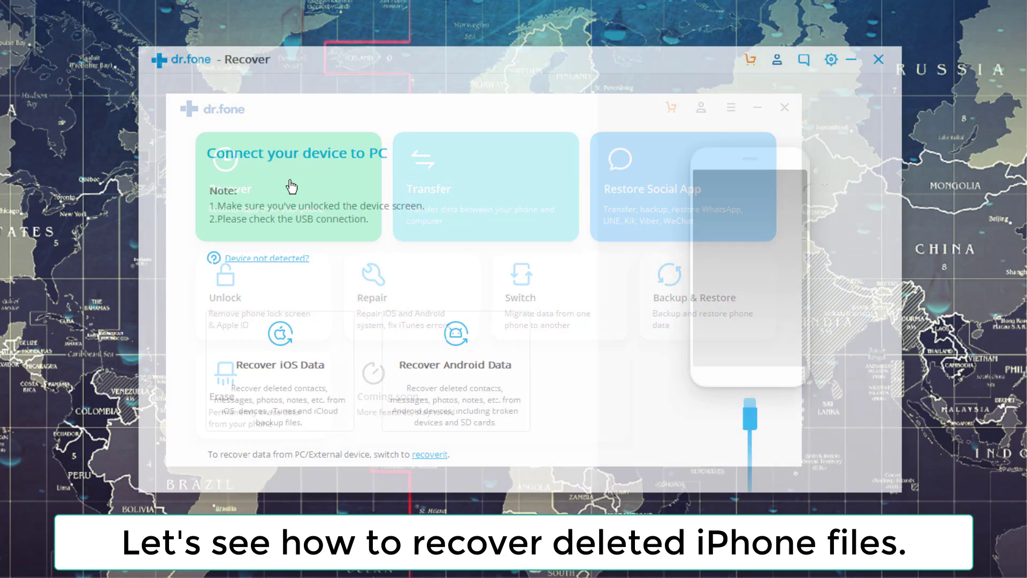
left_click(281, 365)
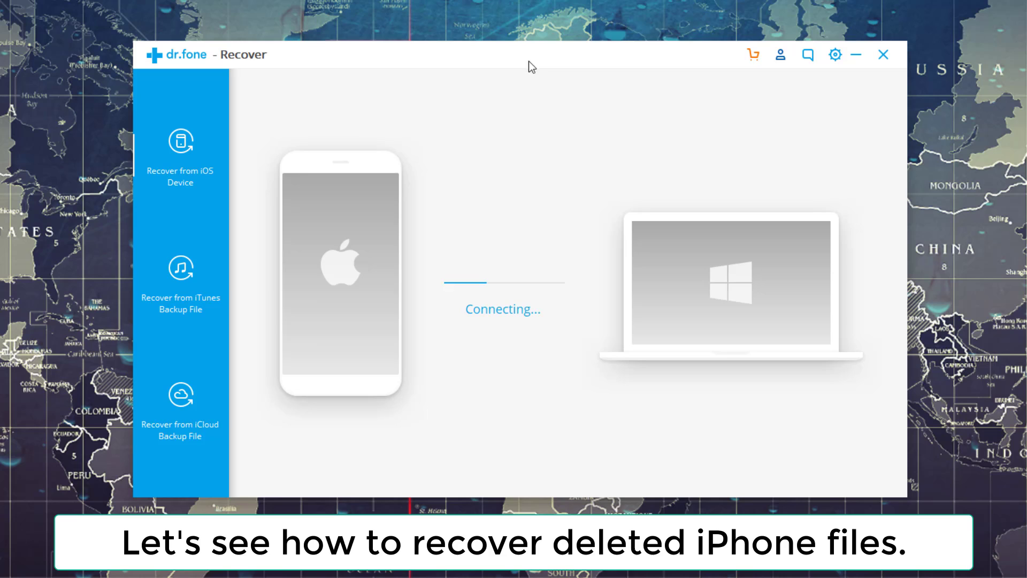
mouse_move(579, 279)
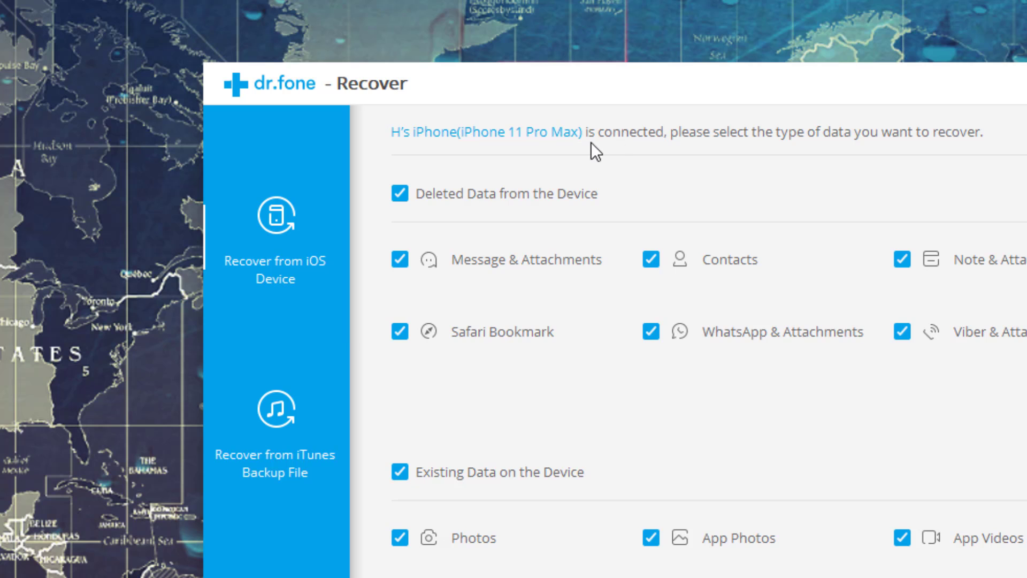
mouse_move(691, 148)
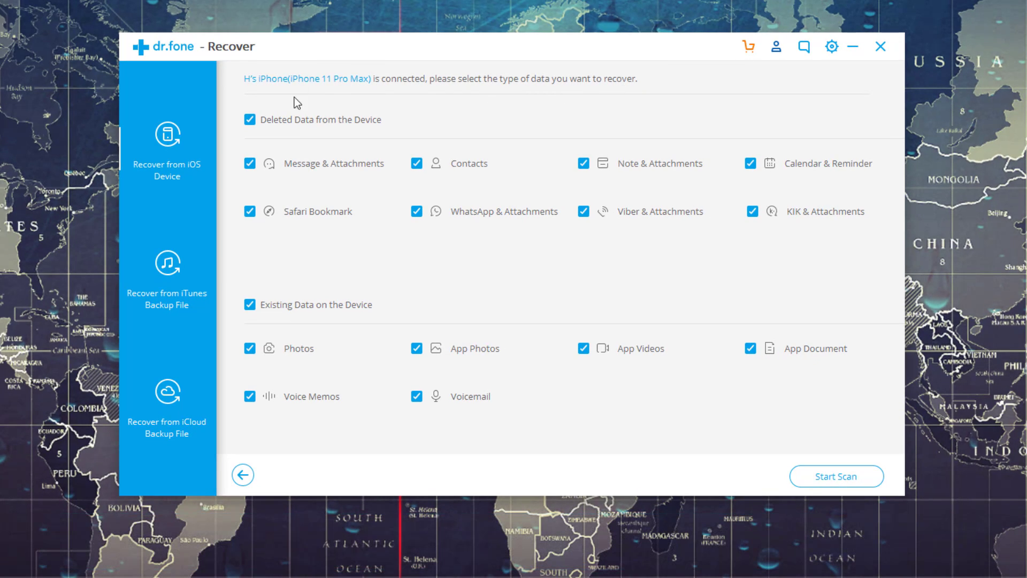
mouse_move(340, 127)
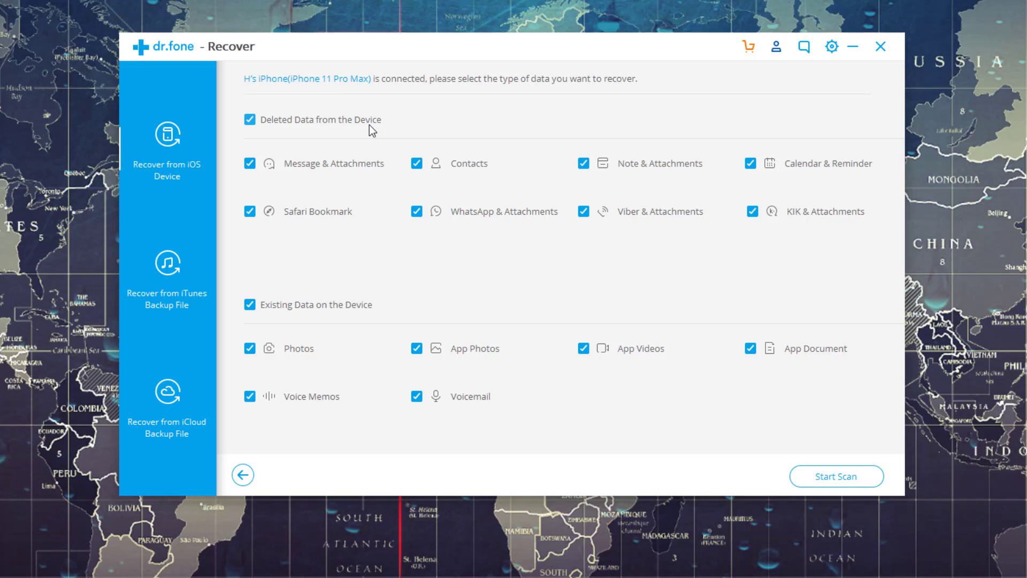
mouse_move(385, 128)
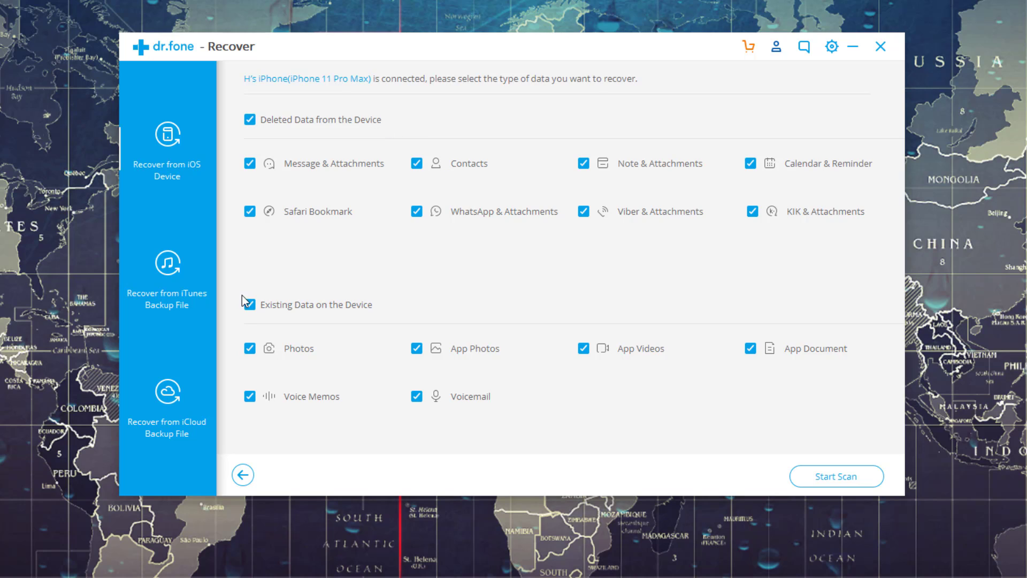
Choose only deleted WhatsApp & Attachments and start scanning the iPhone.
left_click(249, 304)
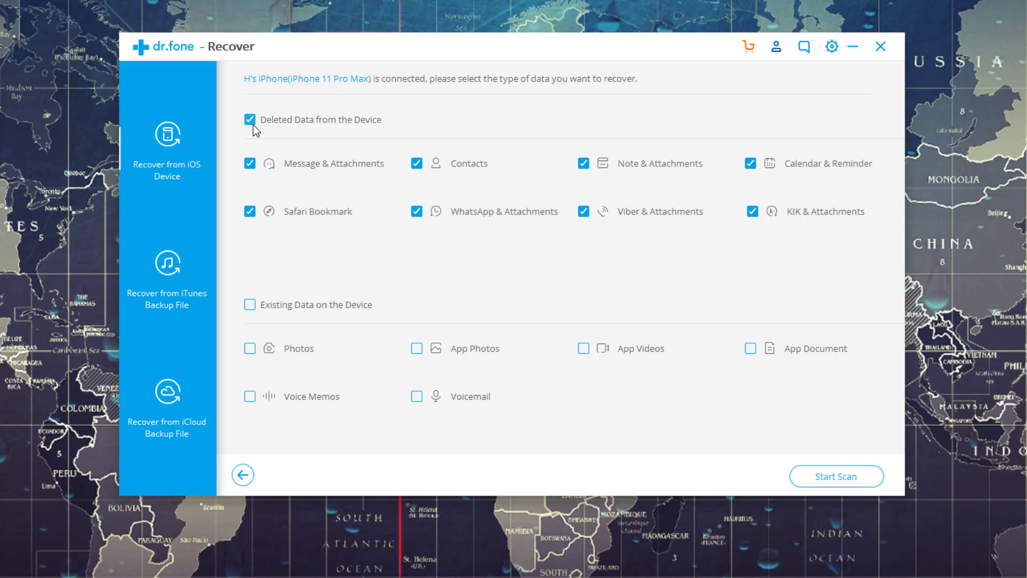
left_click(249, 119)
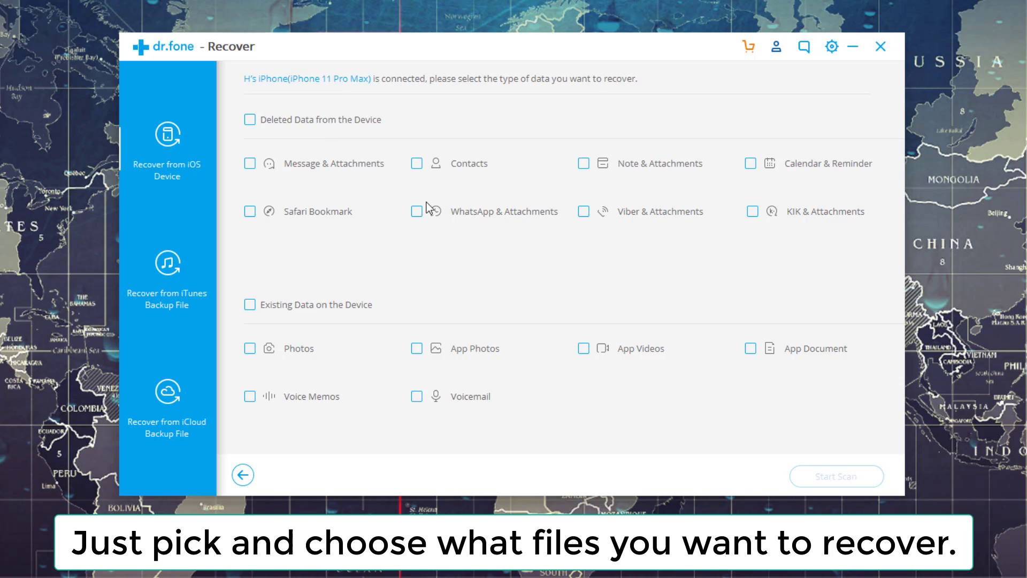
left_click(417, 211)
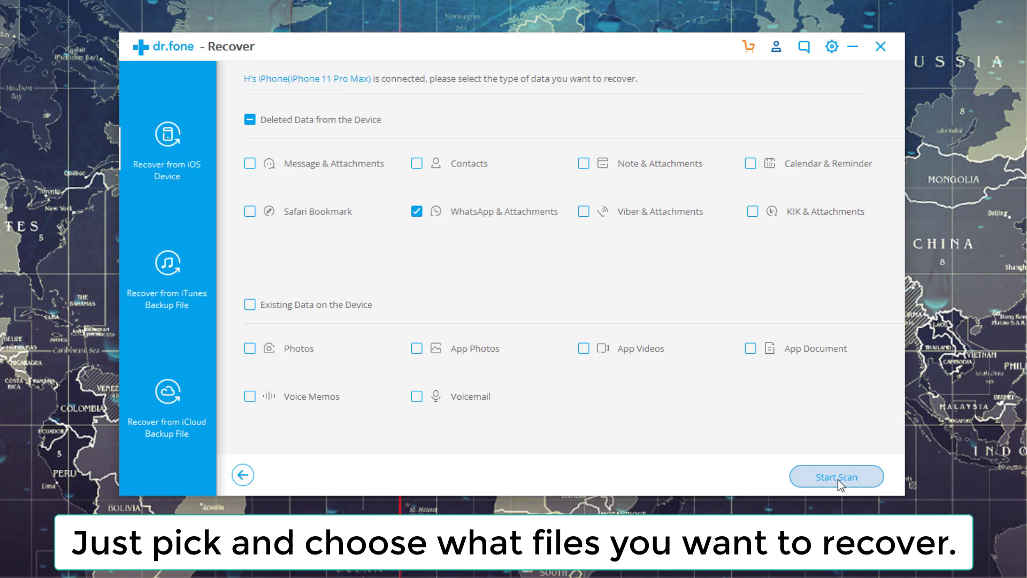
left_click(836, 476)
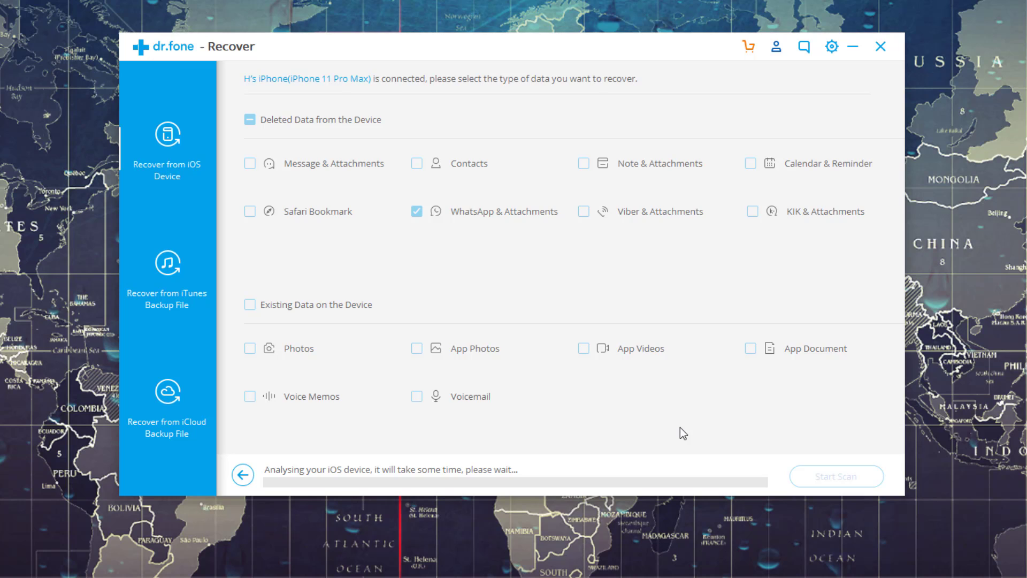
Let the scan finish, finding 9 WhatsApp items and 79 attachments.
left_click(836, 476)
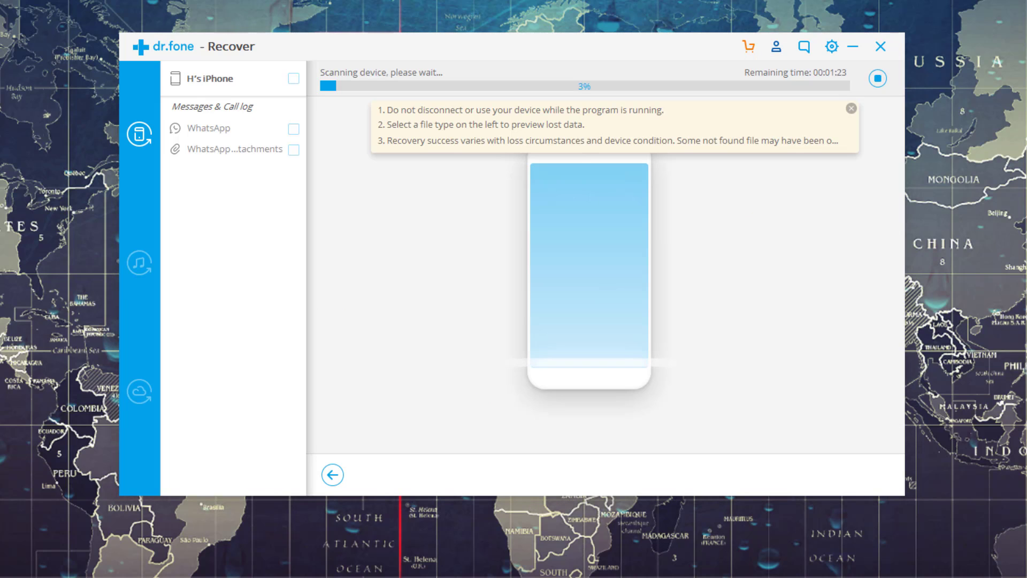
left_click(851, 108)
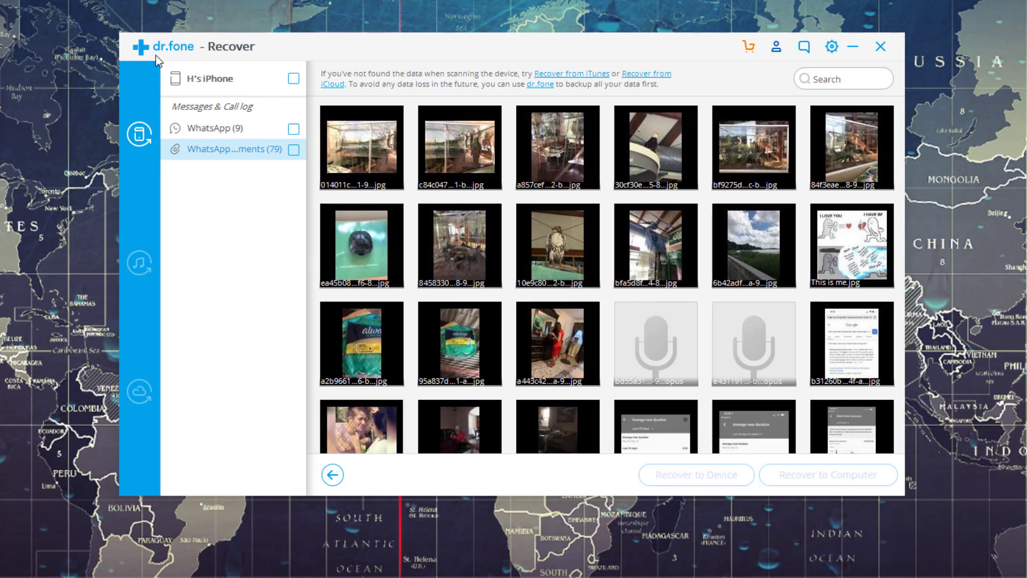
mouse_move(207, 206)
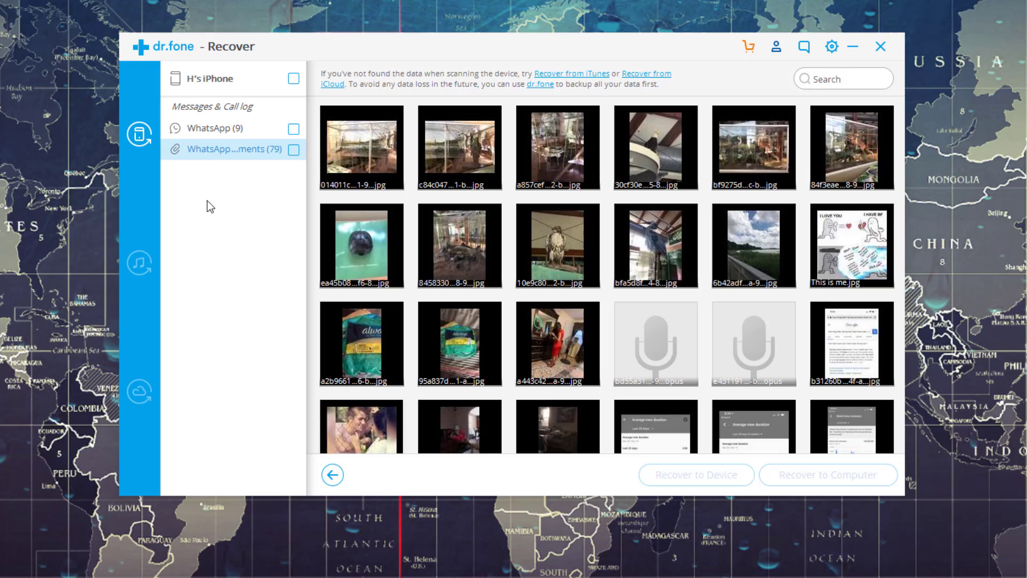
mouse_move(204, 135)
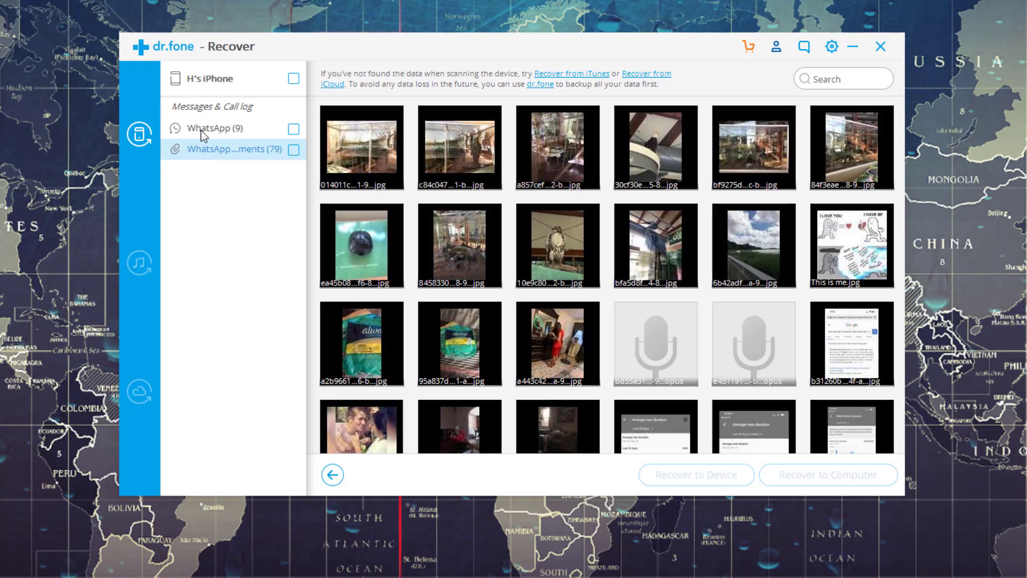
mouse_move(271, 137)
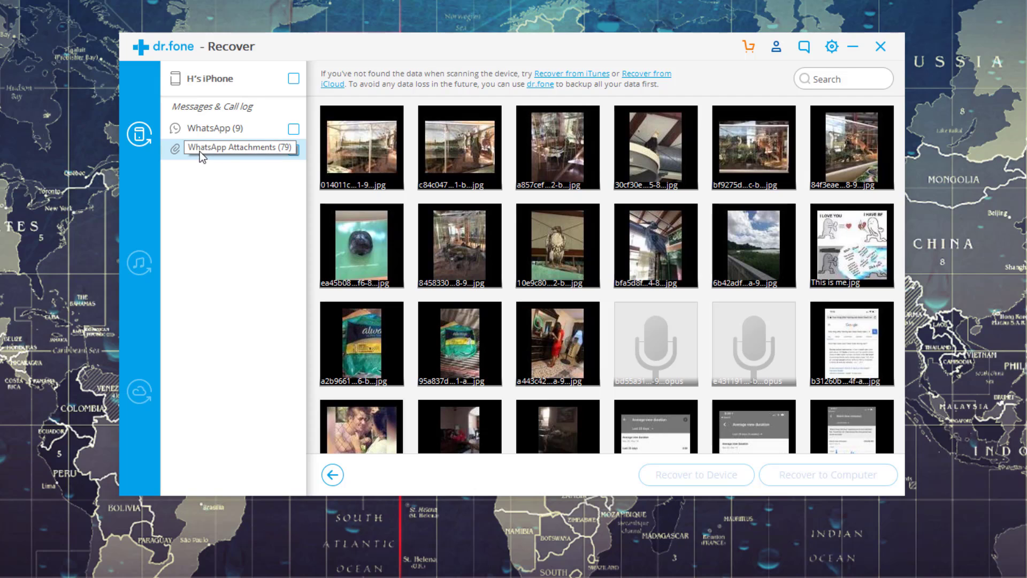
mouse_move(248, 209)
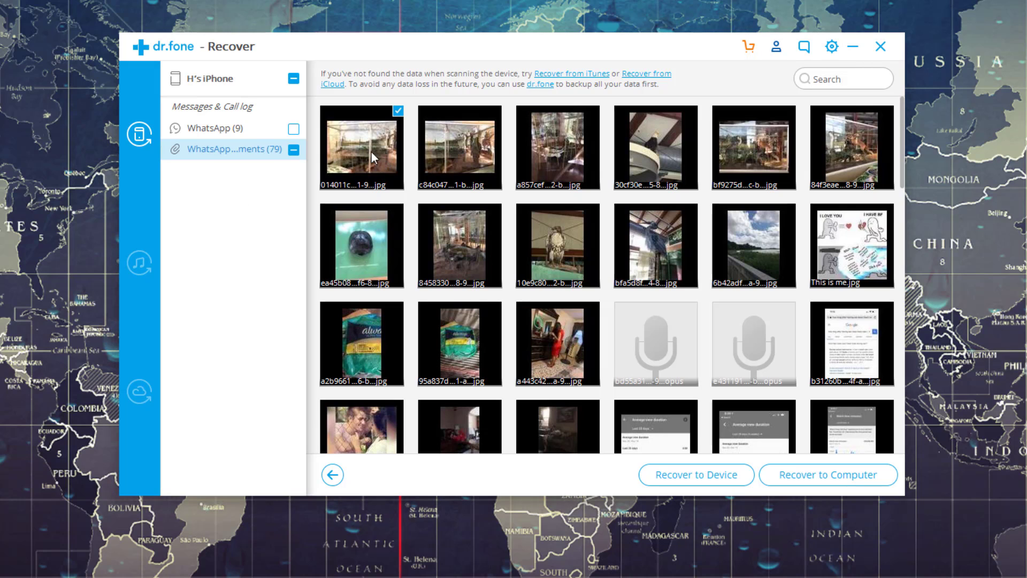
mouse_move(695, 475)
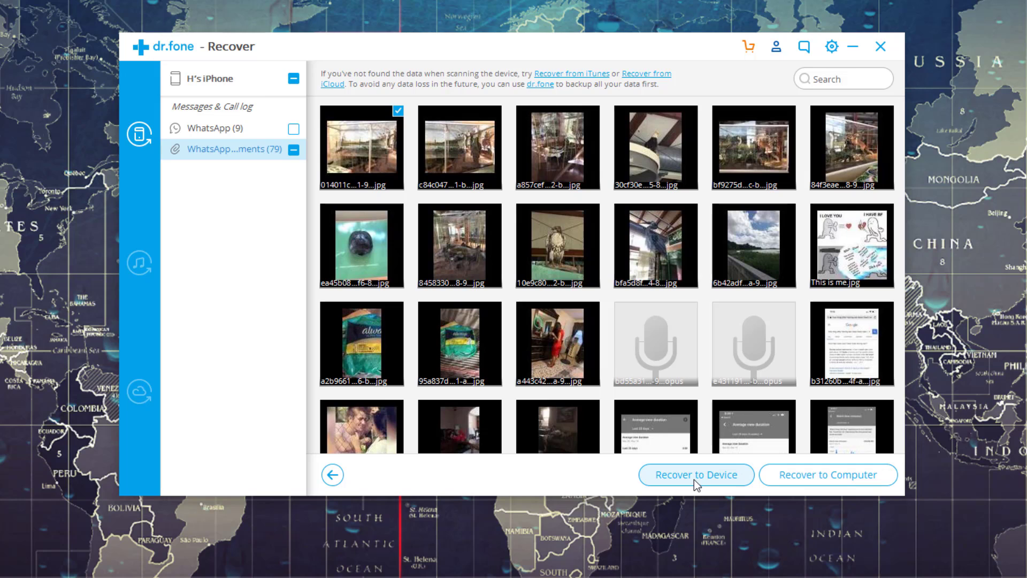
mouse_move(692, 485)
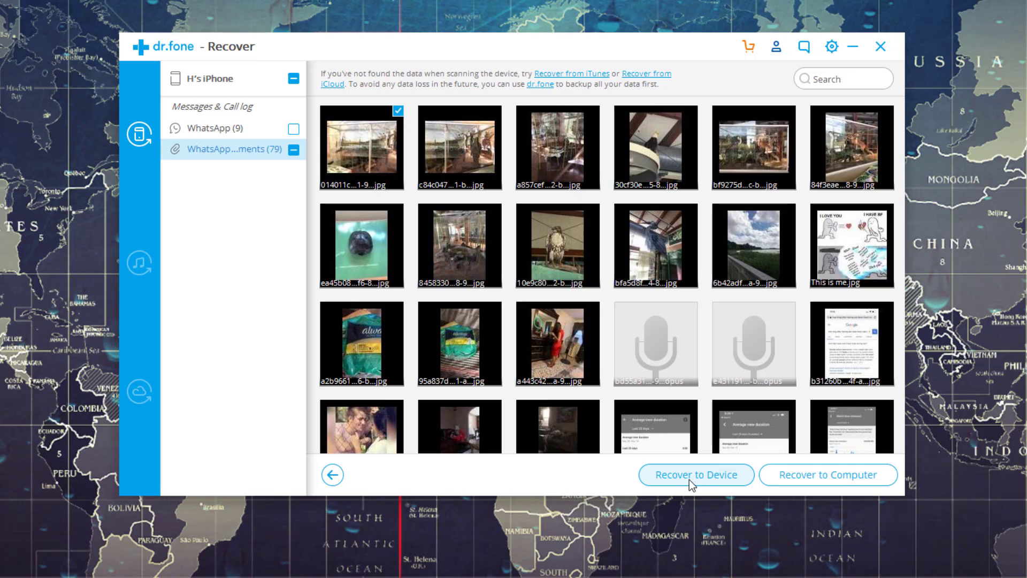
mouse_move(828, 474)
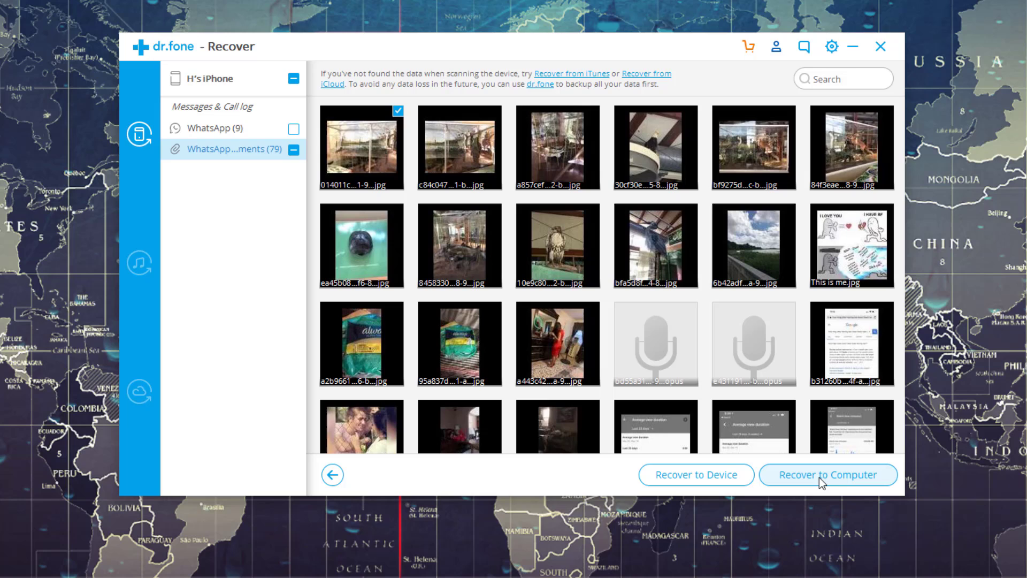
mouse_move(835, 496)
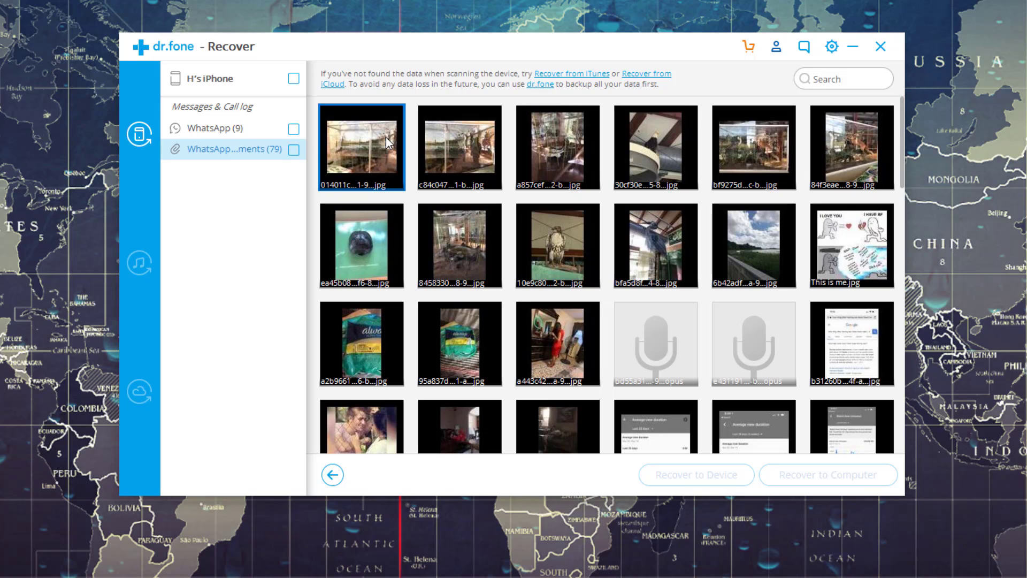
mouse_move(578, 202)
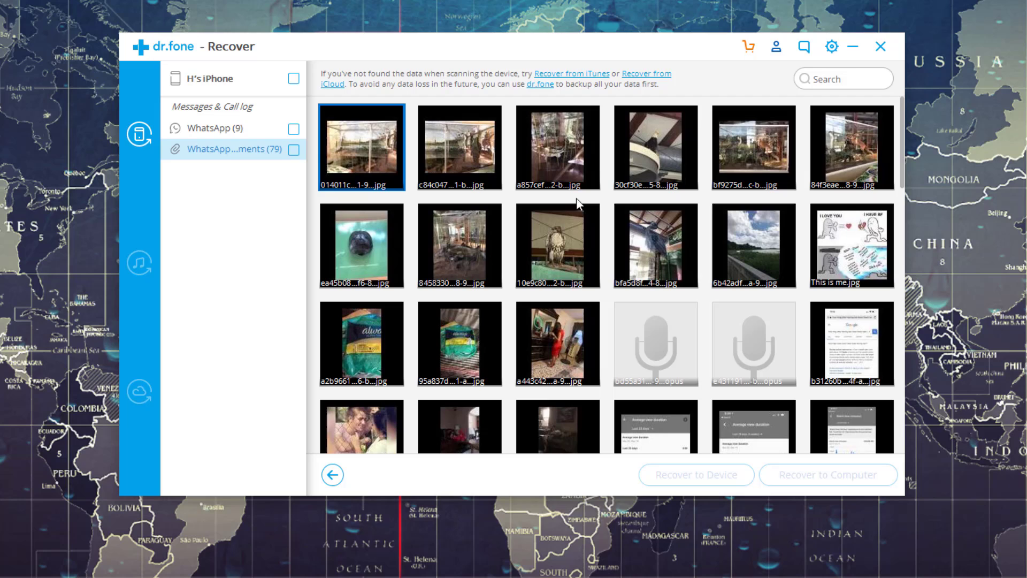
mouse_move(651, 196)
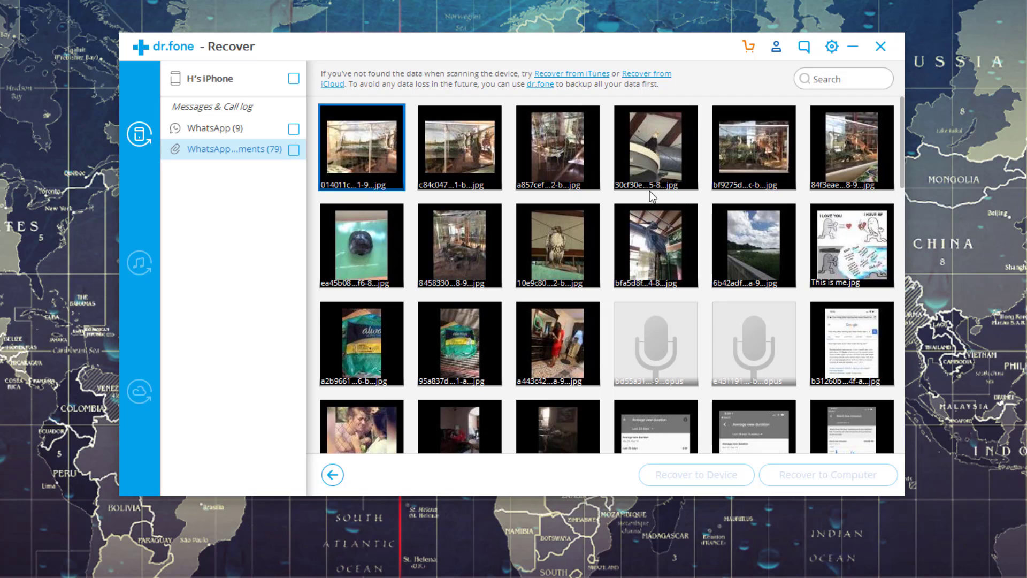
mouse_move(565, 205)
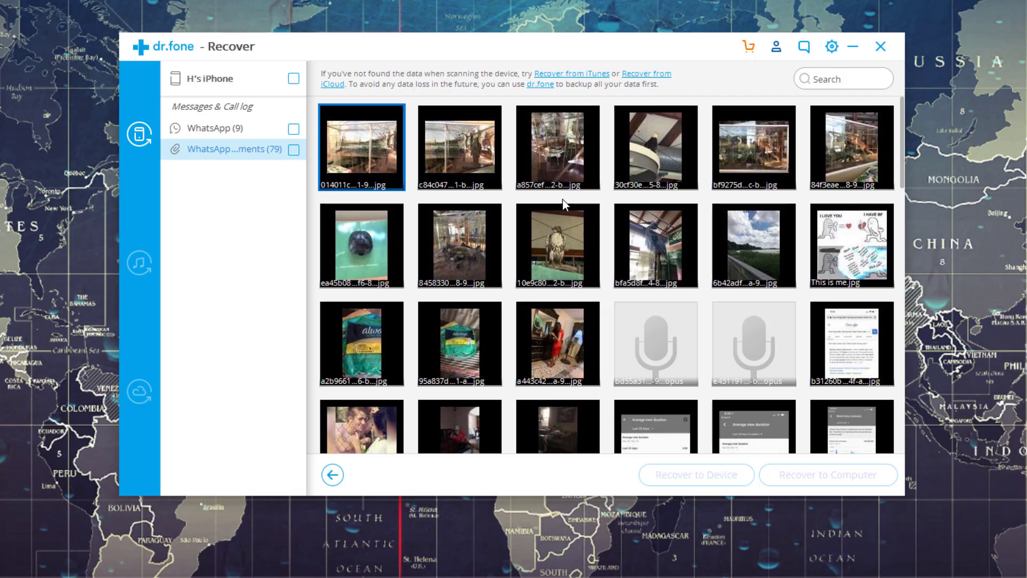
mouse_move(767, 124)
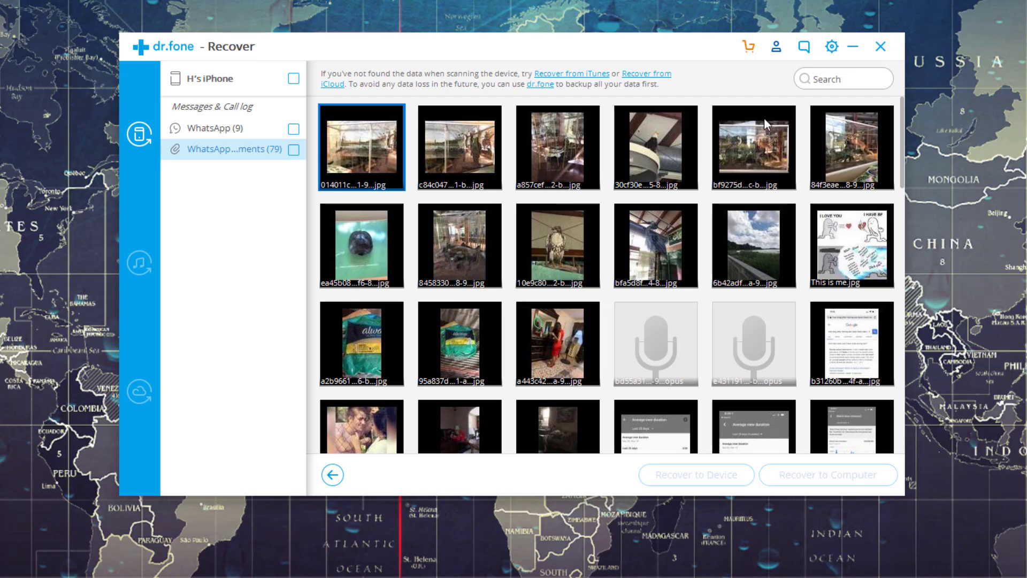
Close the WhatsApp scan results and return to dr.fone's home screen.
left_click(332, 475)
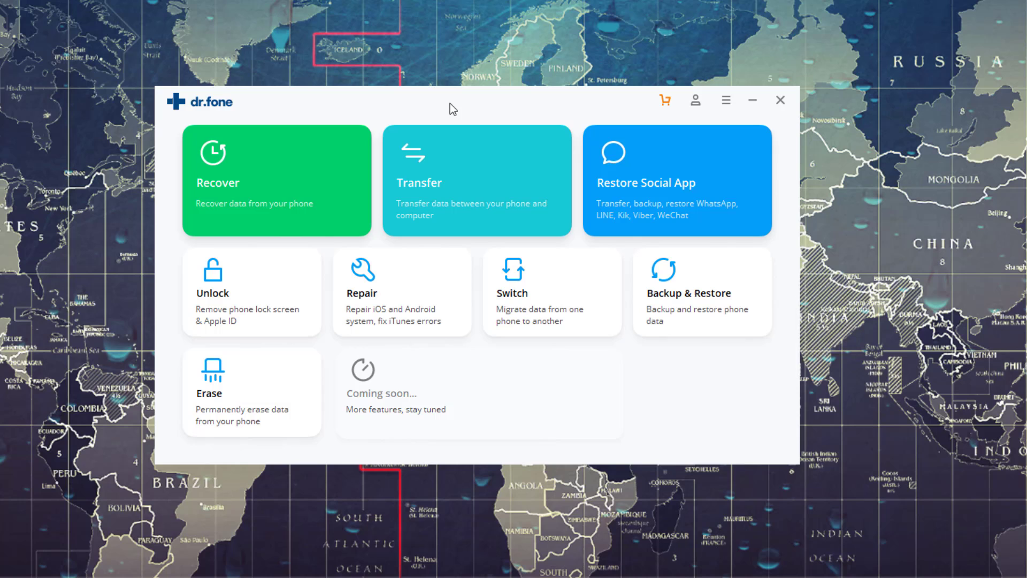
mouse_move(316, 190)
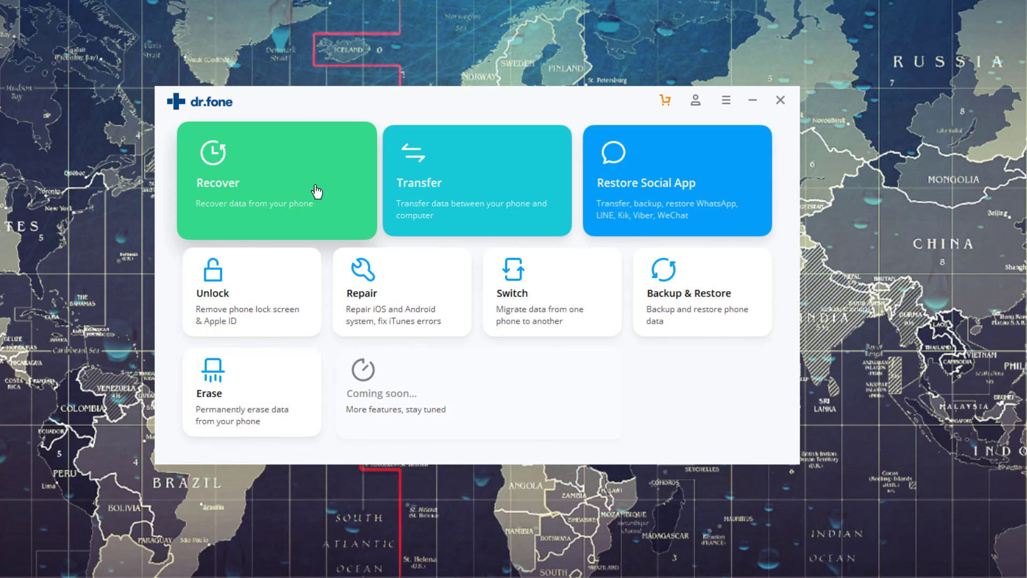
left_click(277, 180)
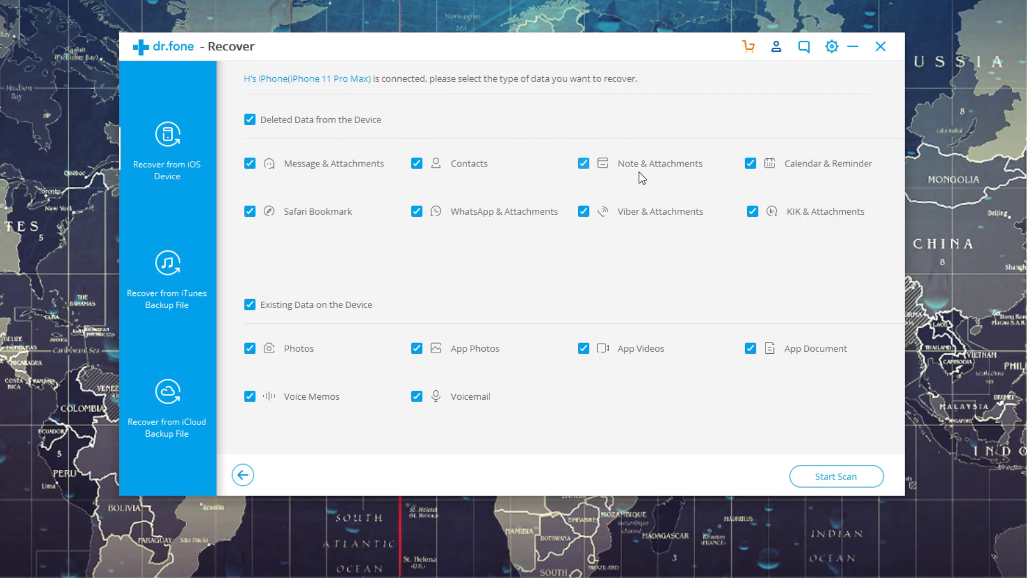
mouse_move(806, 237)
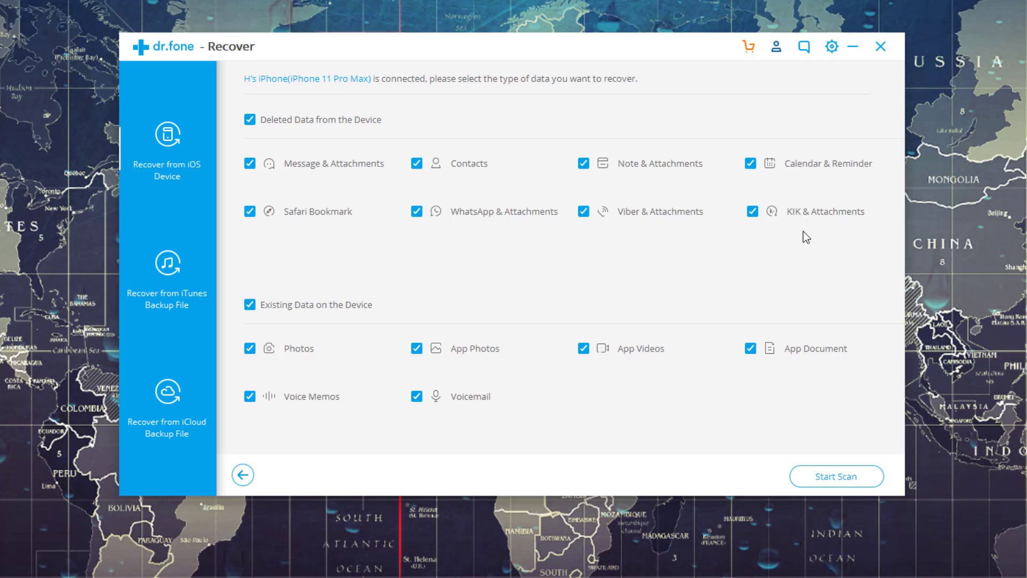
mouse_move(529, 216)
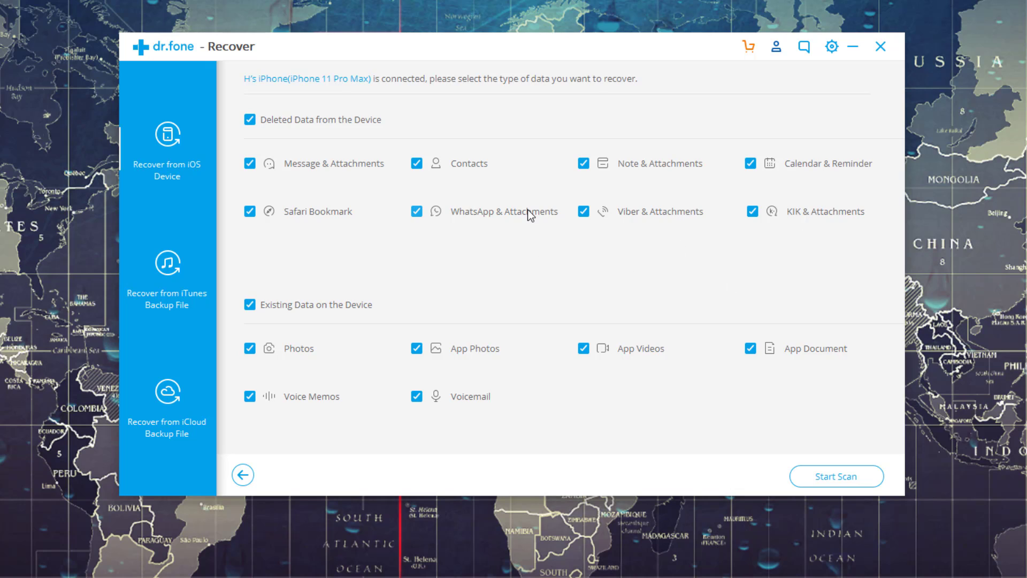
mouse_move(318, 223)
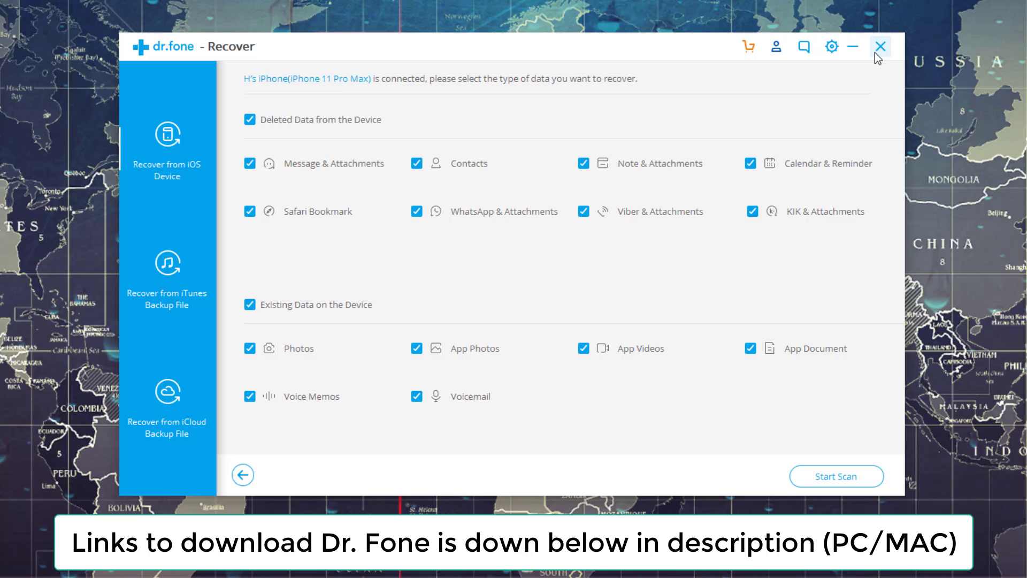
left_click(242, 475)
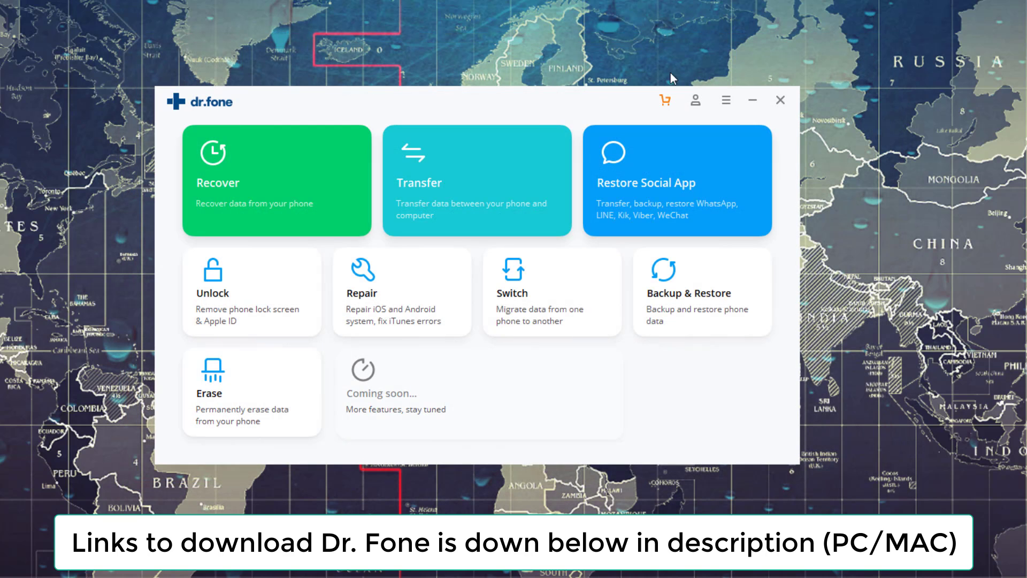
mouse_move(492, 105)
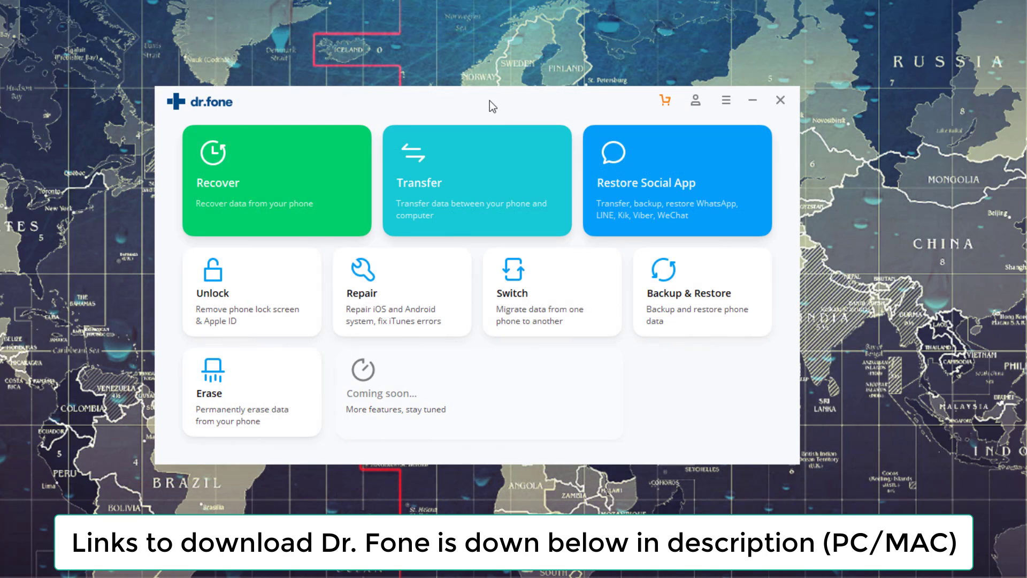